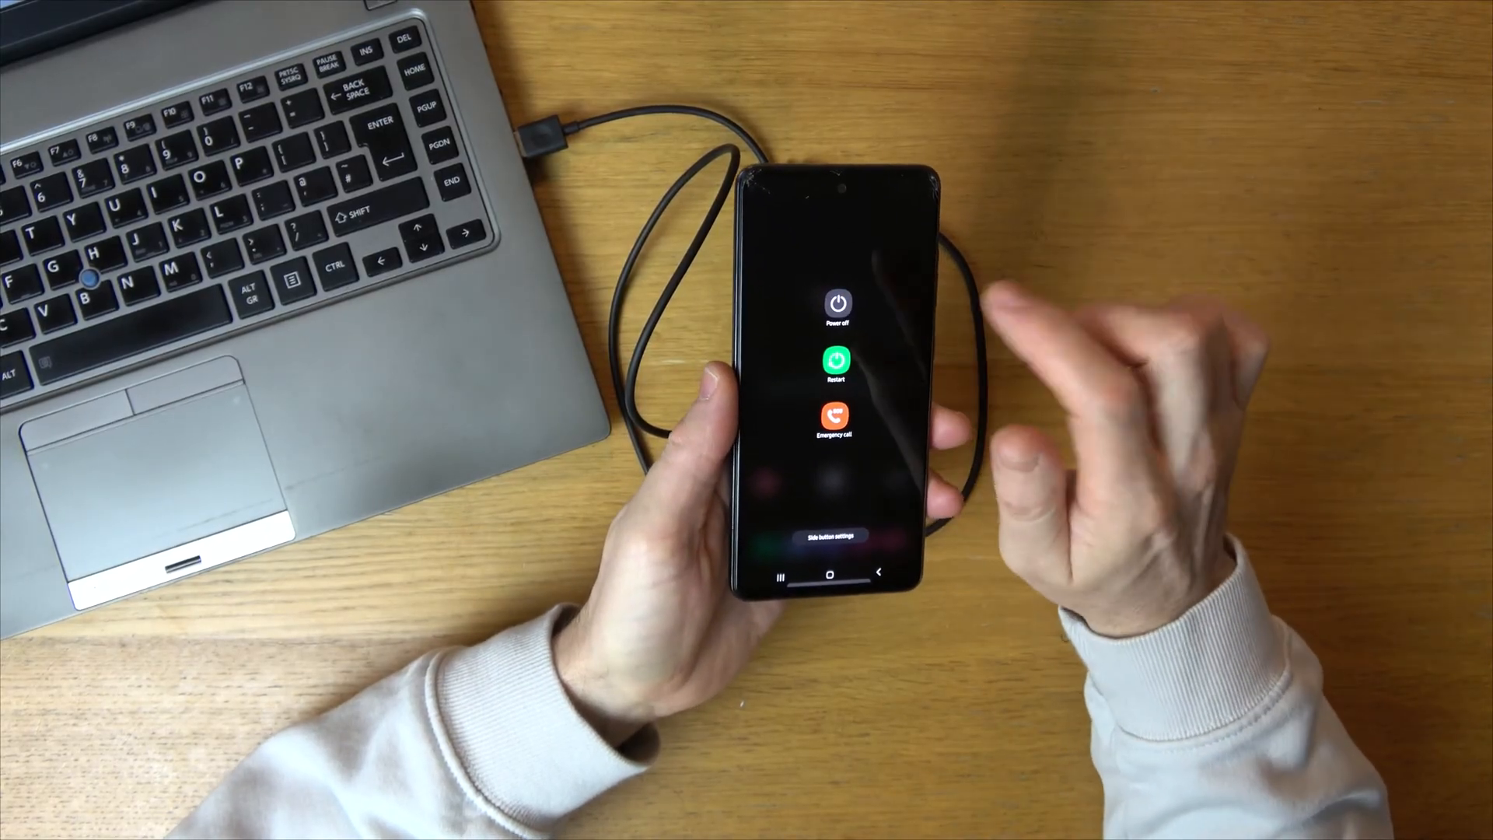
- Restart the phone from the power menu so it reboots to the Samsung logo
click(835, 359)
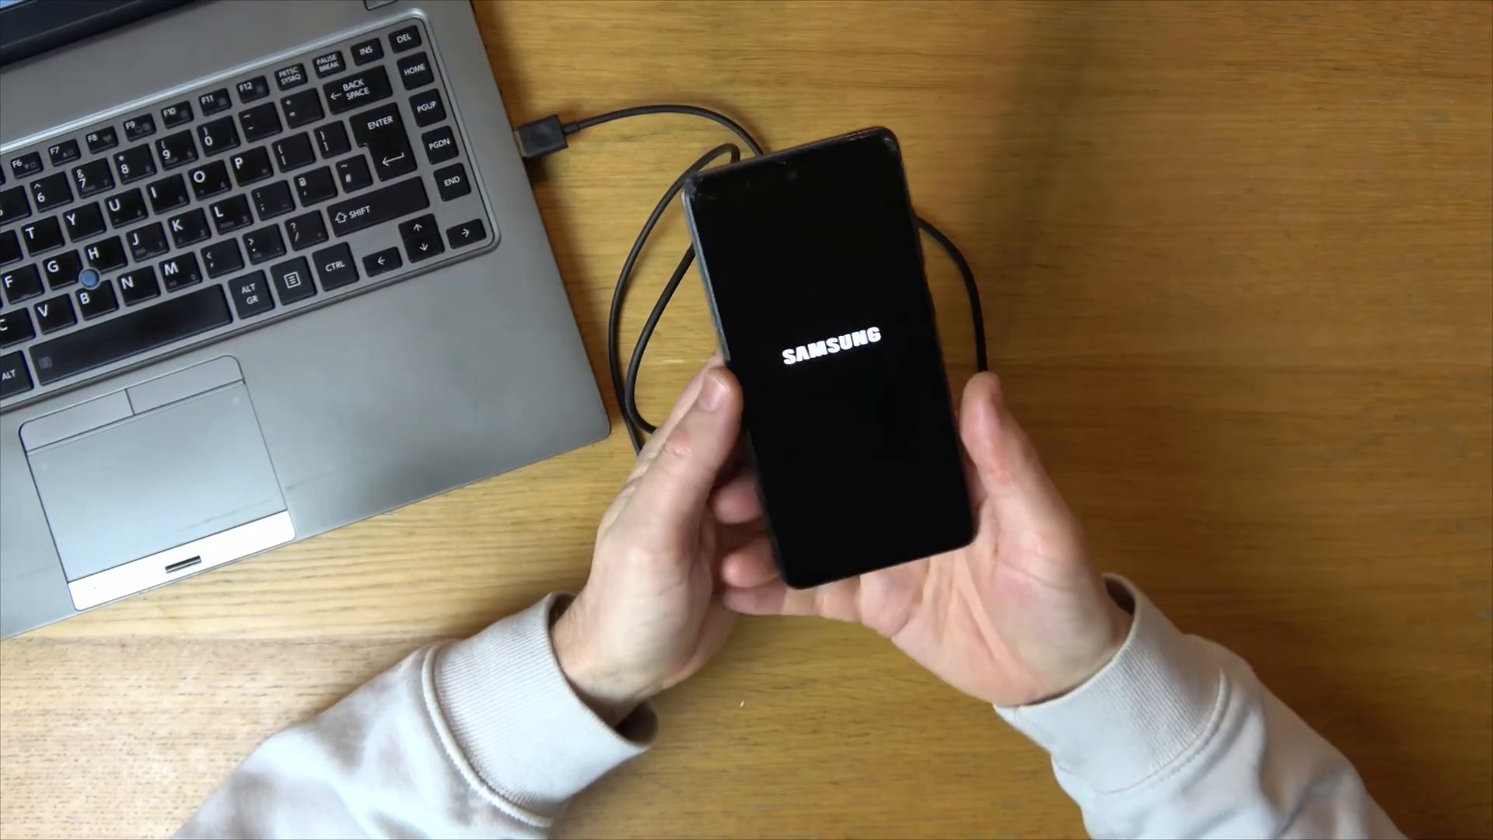